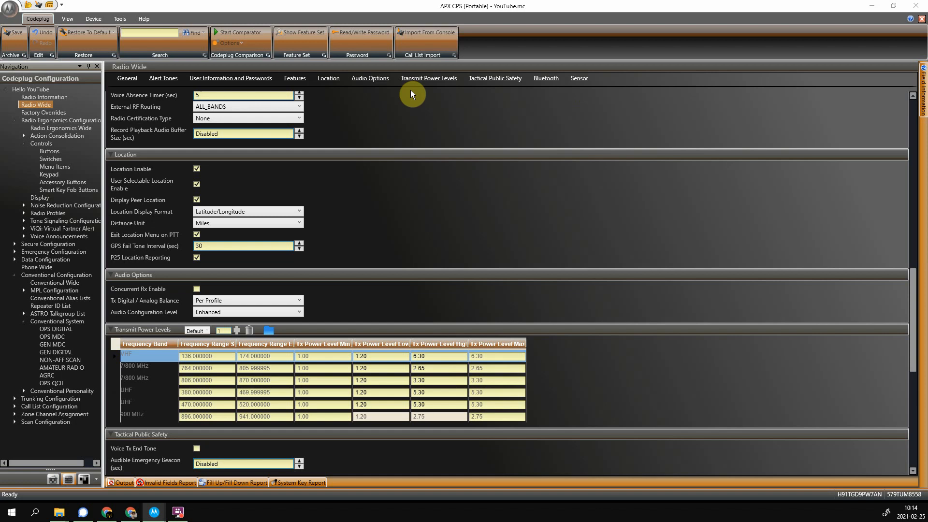
Step: Show the codeplug's feature set to confirm QA00782-GPS Activation reads Yes
{"action": "left_click", "coordinate": [300, 32]}
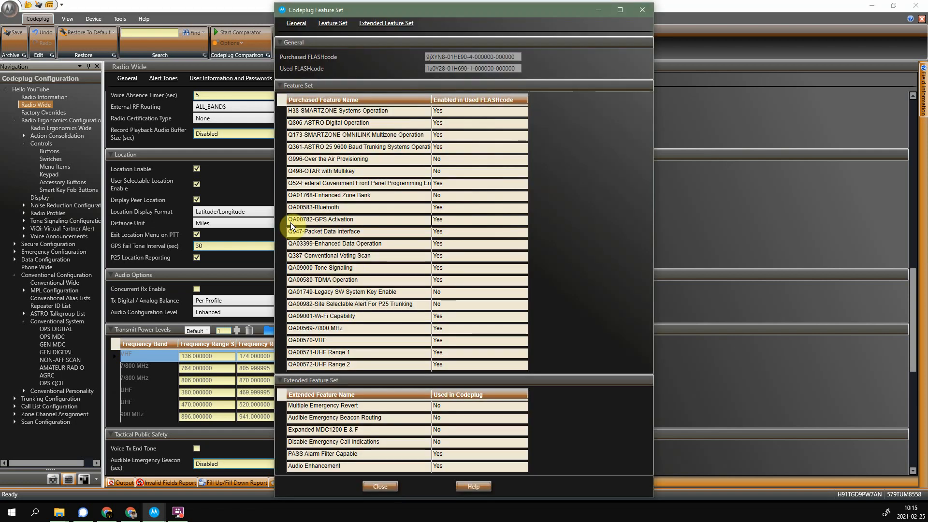
{"action": "mouse_move", "coordinate": [365, 222]}
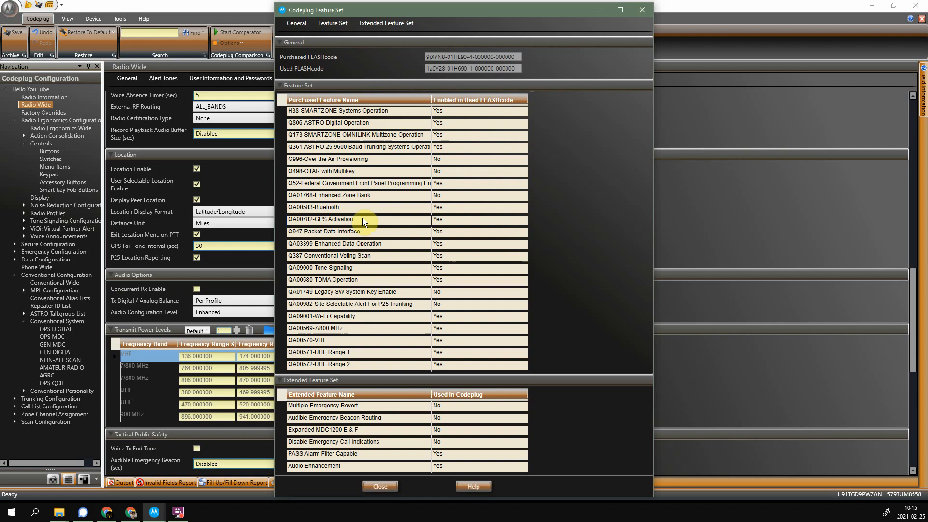
{"action": "mouse_move", "coordinate": [385, 225]}
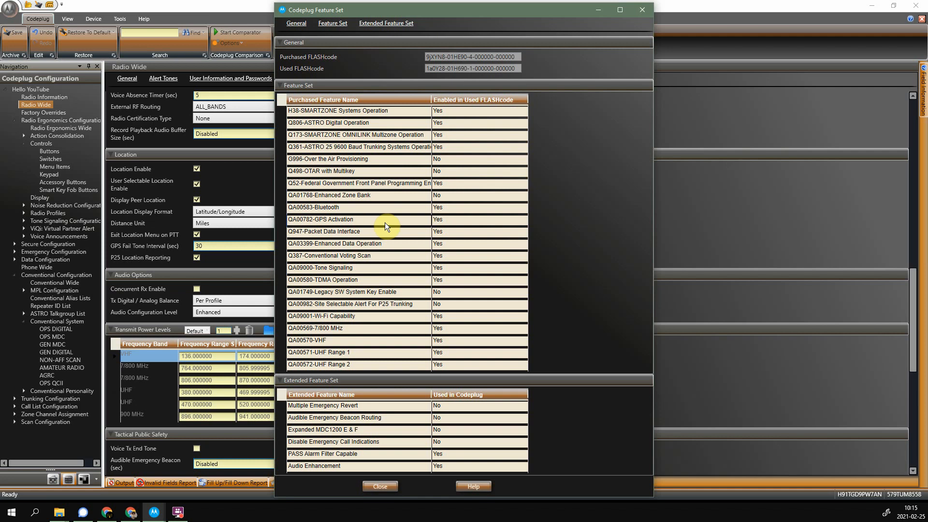
{"action": "mouse_move", "coordinate": [566, 12]}
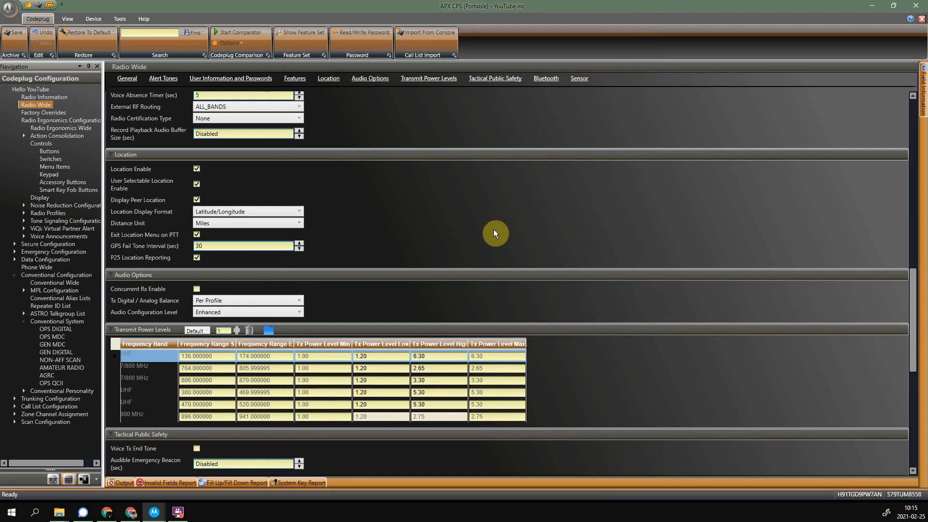
{"action": "mouse_move", "coordinate": [36, 104]}
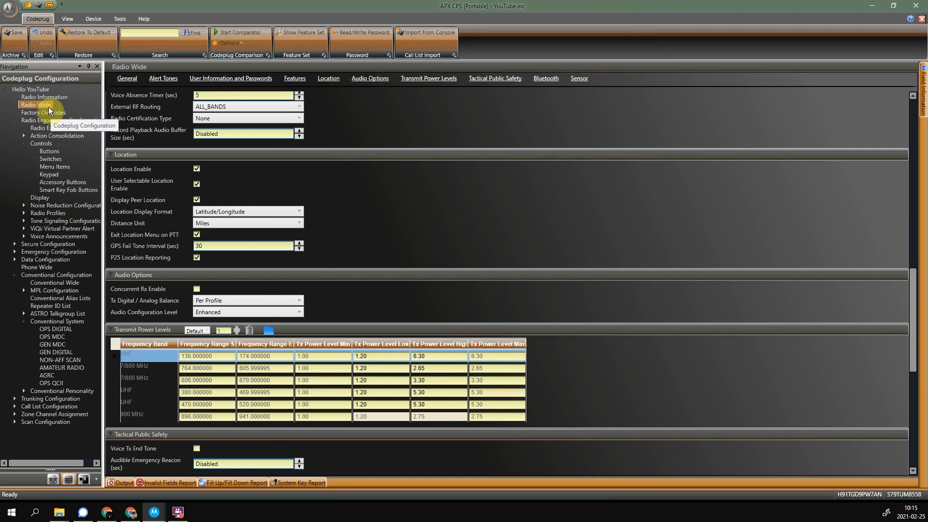
{"action": "mouse_move", "coordinate": [184, 165]}
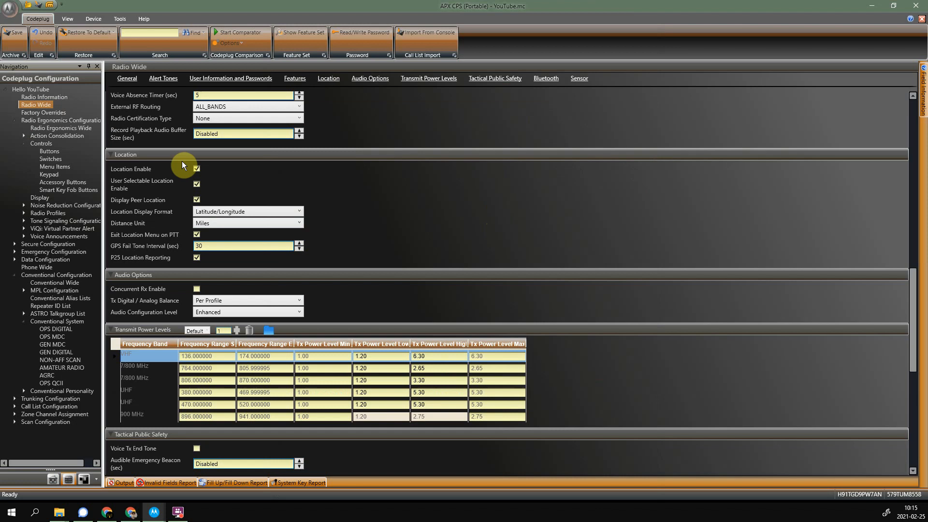
{"action": "mouse_move", "coordinate": [209, 175]}
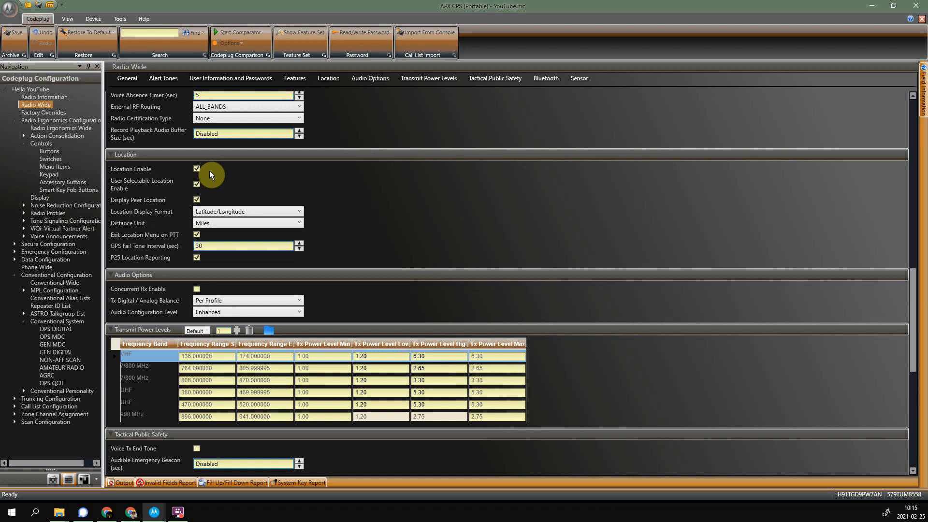
{"action": "mouse_move", "coordinate": [236, 209]}
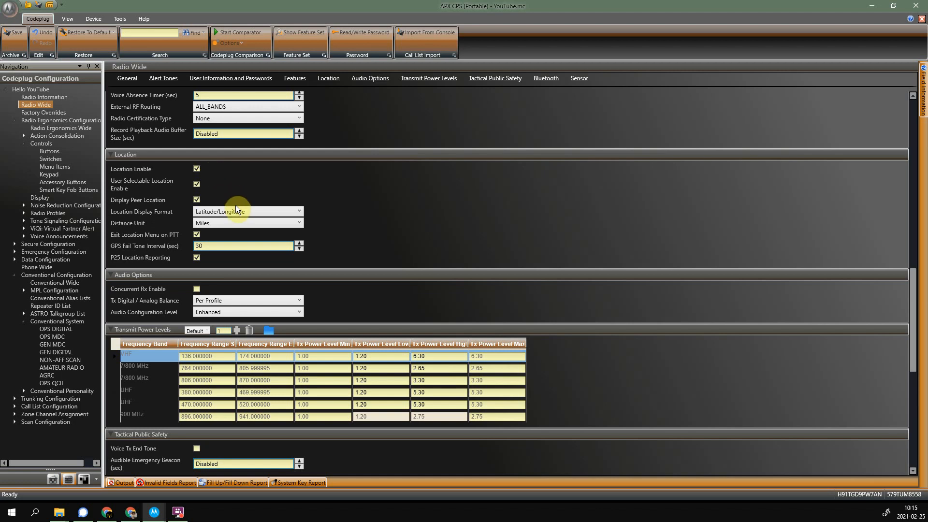
{"action": "left_click", "coordinate": [299, 212]}
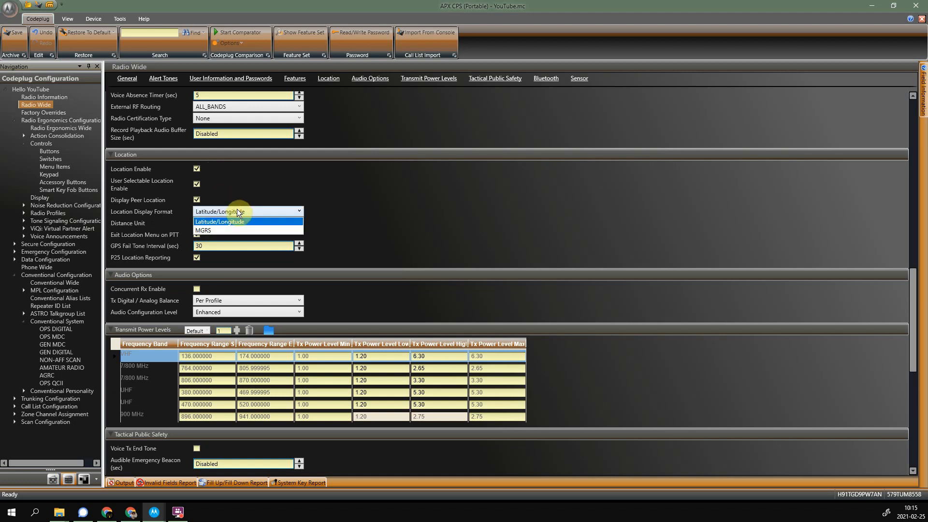
{"action": "left_click", "coordinate": [299, 222]}
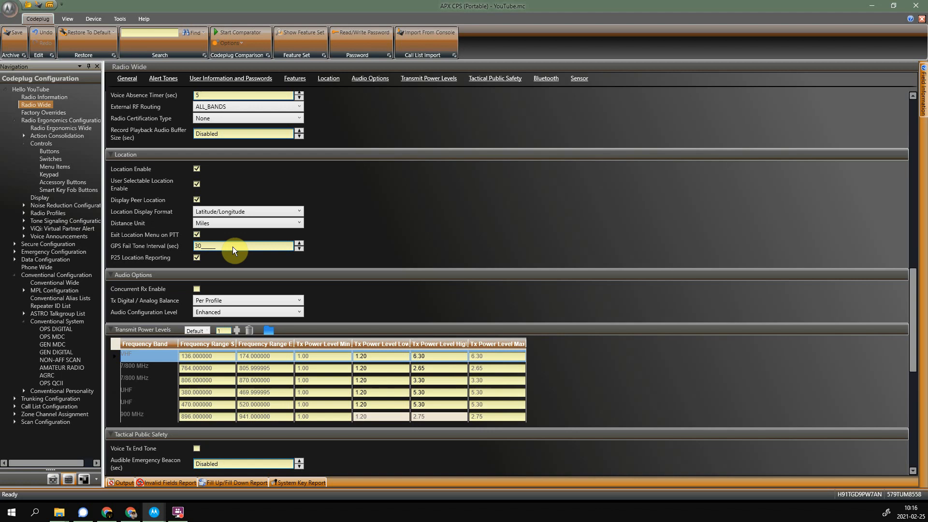
{"action": "mouse_move", "coordinate": [303, 256]}
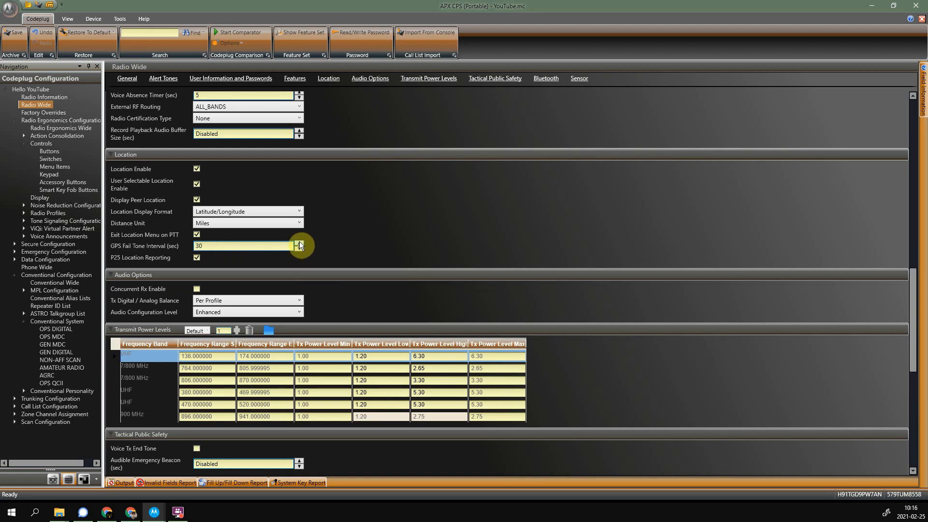
Step: Adjust the Radio Wide GPS Fail Tone Interval from 30 to 90 seconds with the spin buttons
{"action": "left_click", "coordinate": [299, 245]}
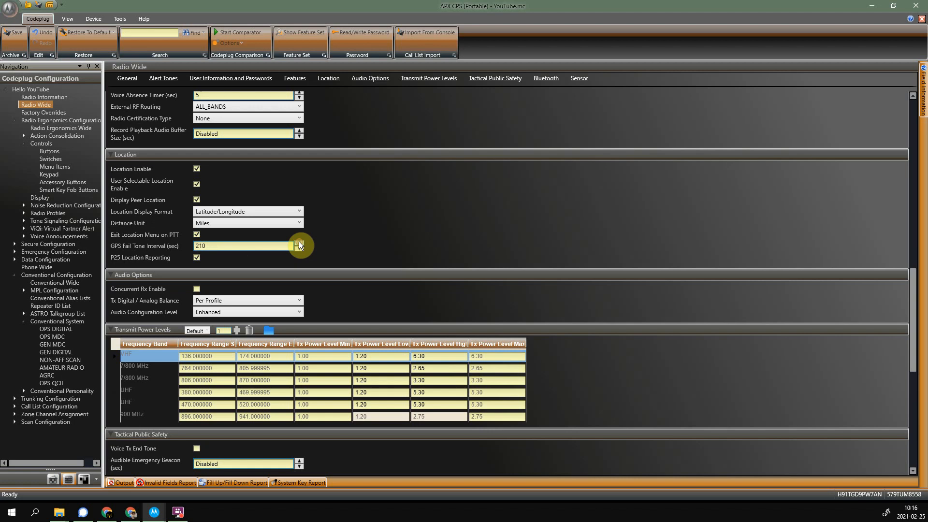
{"action": "left_click", "coordinate": [299, 249]}
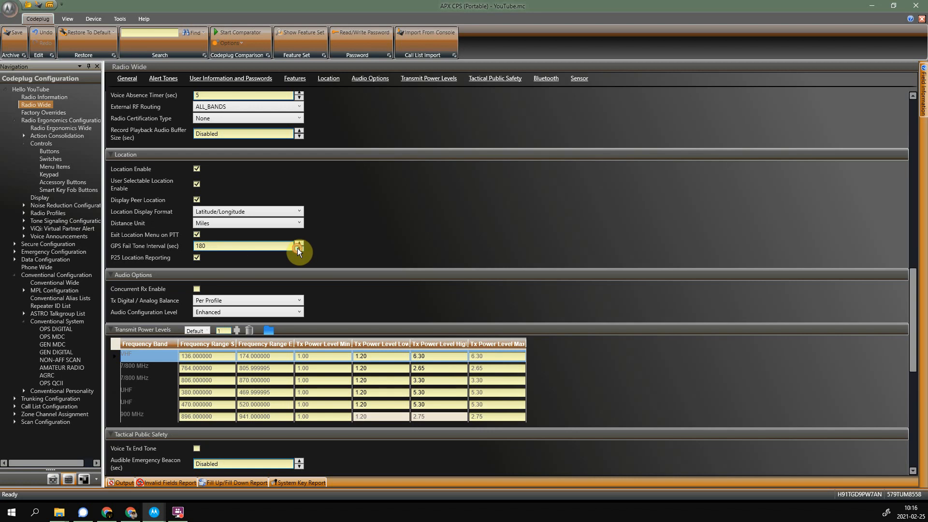
{"action": "left_click", "coordinate": [299, 248]}
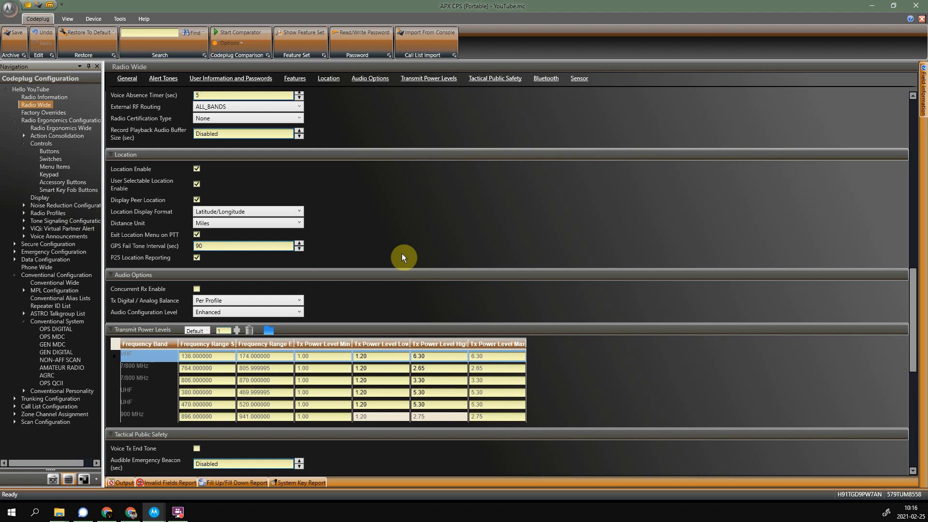
{"action": "mouse_move", "coordinate": [143, 262]}
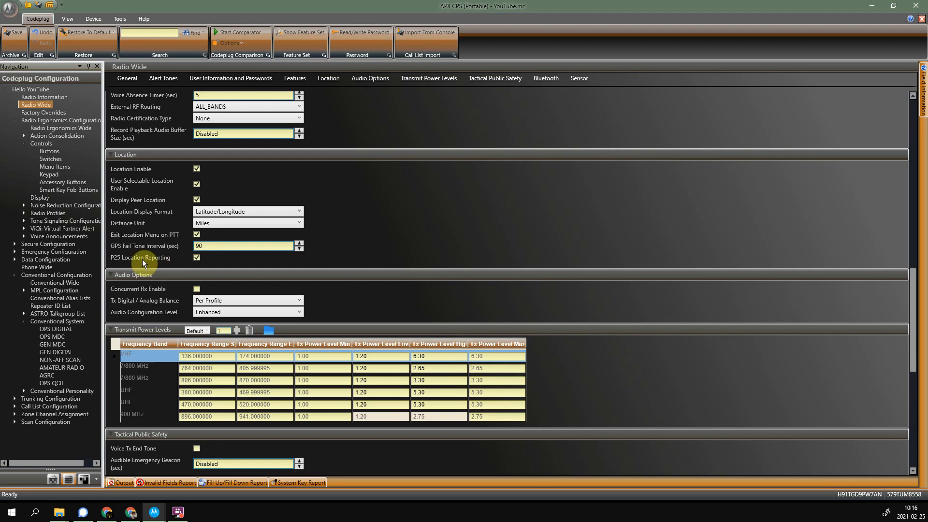
{"action": "mouse_move", "coordinate": [210, 264]}
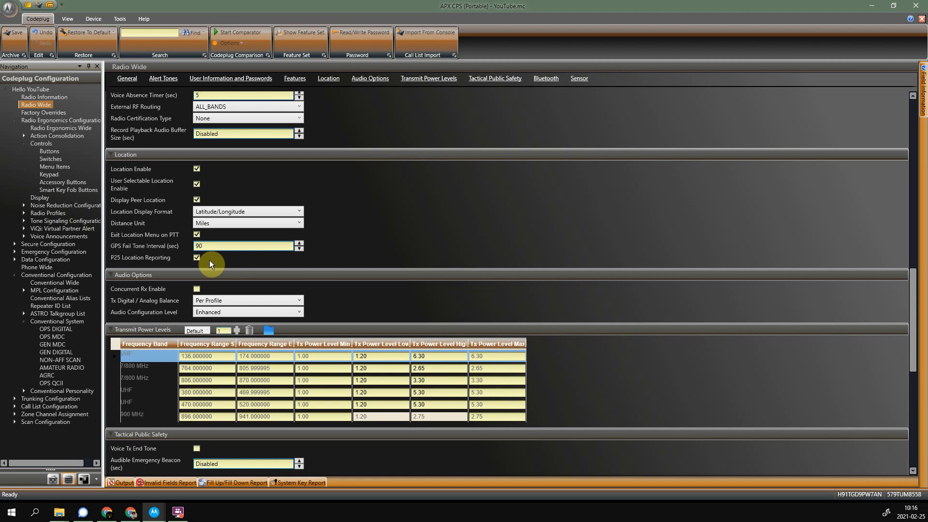
{"action": "mouse_move", "coordinate": [54, 166]}
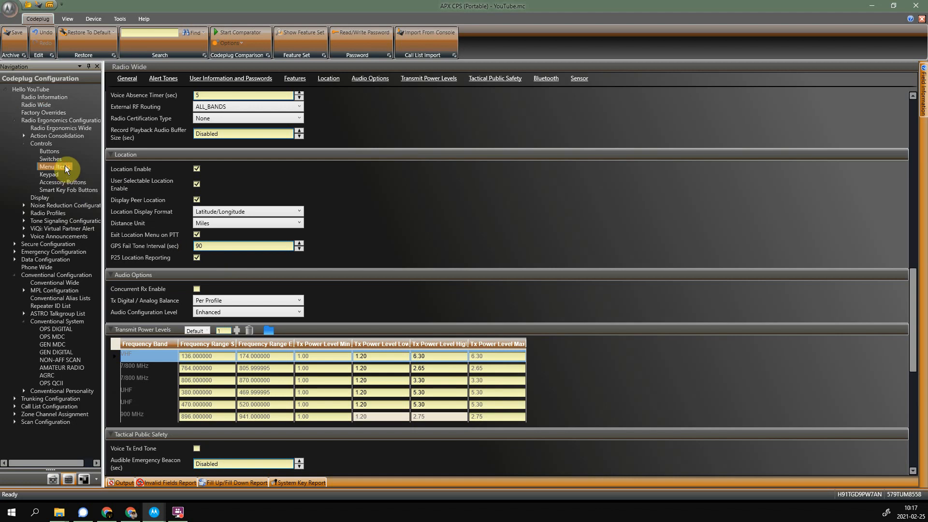
Step: Go to the Menu Items page and scroll the Conventional Available list toward LOC
{"action": "left_click", "coordinate": [54, 167]}
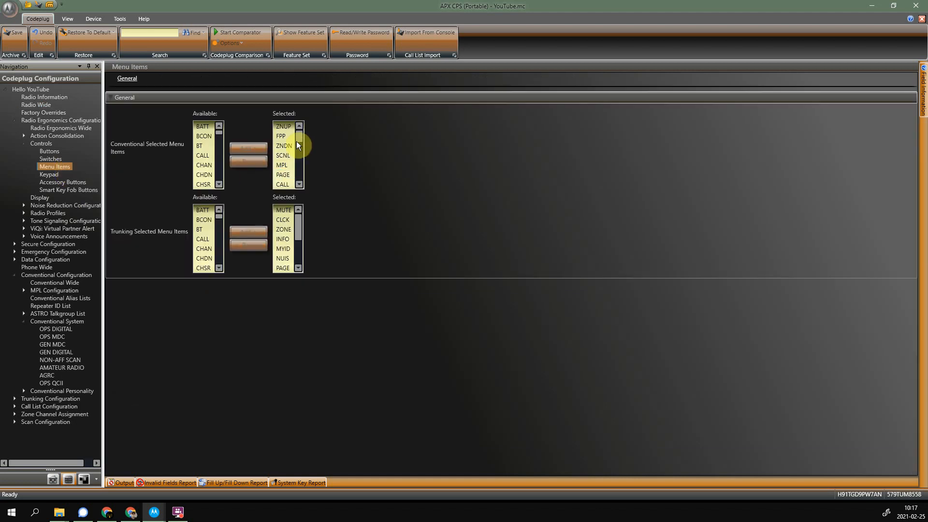
{"action": "scroll", "scroll_direction": "down", "scroll_amount": 3}
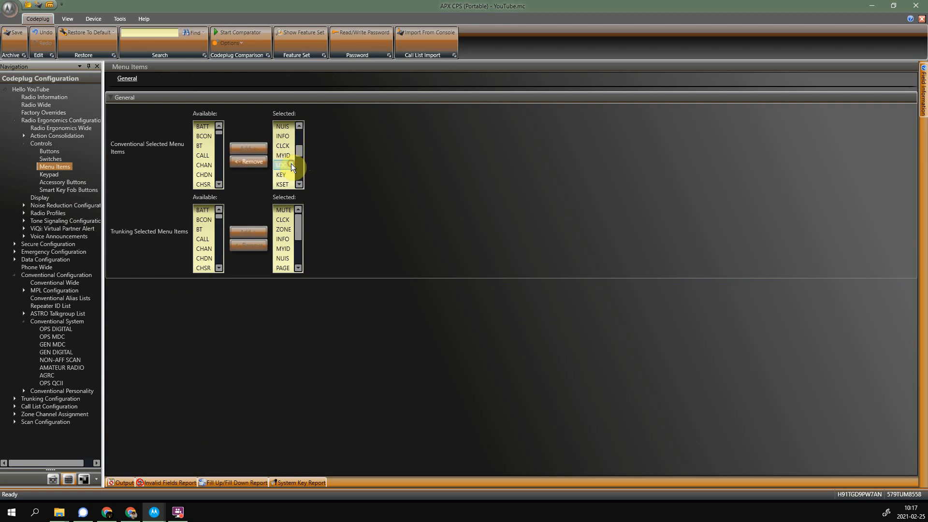
{"action": "mouse_move", "coordinate": [357, 173]}
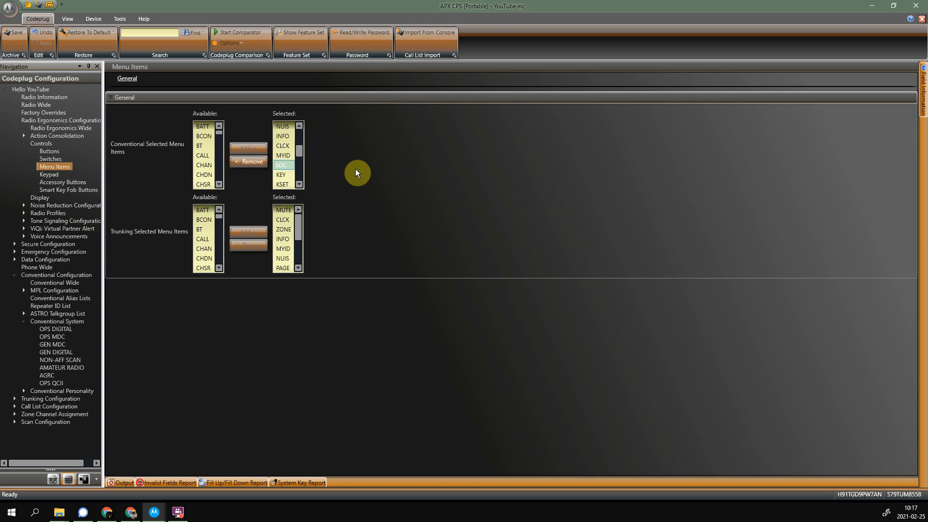
{"action": "mouse_move", "coordinate": [359, 176]}
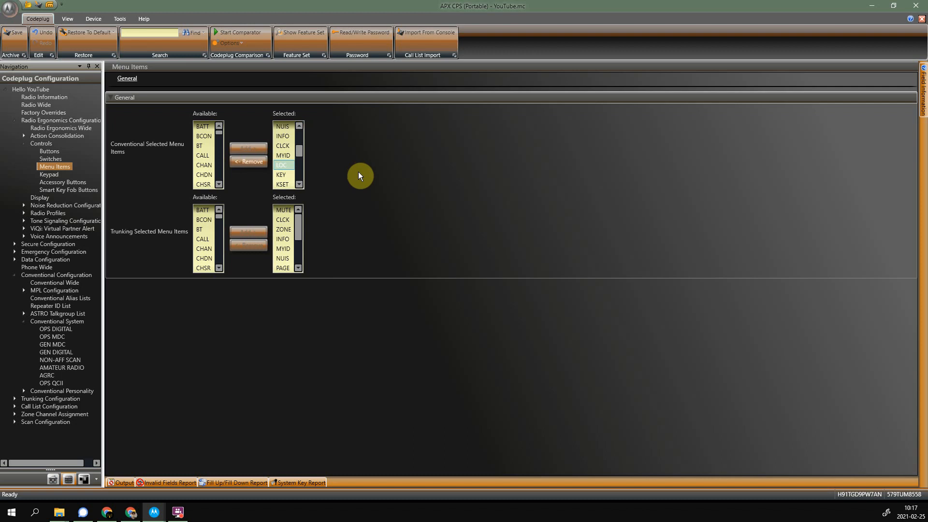
{"action": "mouse_move", "coordinate": [95, 331]}
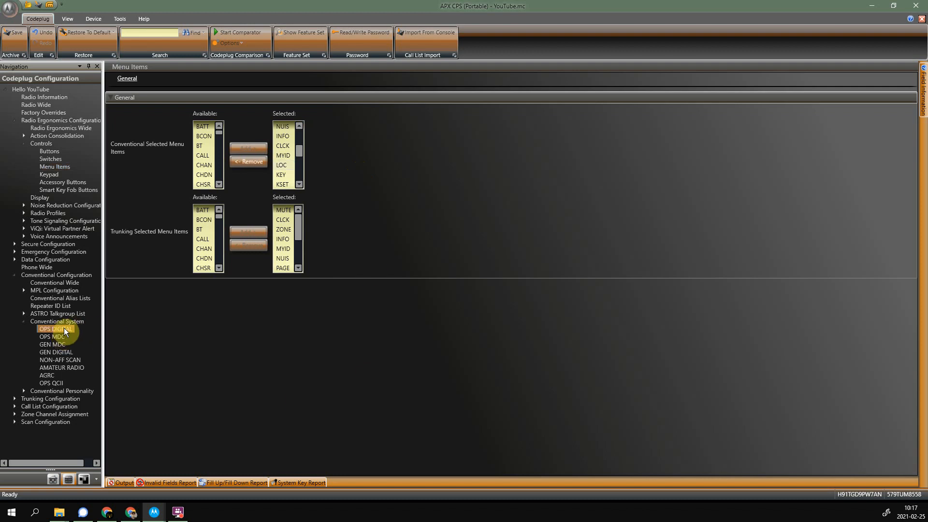
Step: Select OPS DIGITAL under Conventional System to reach its send-location-on-PTT setting
{"action": "left_click", "coordinate": [55, 329]}
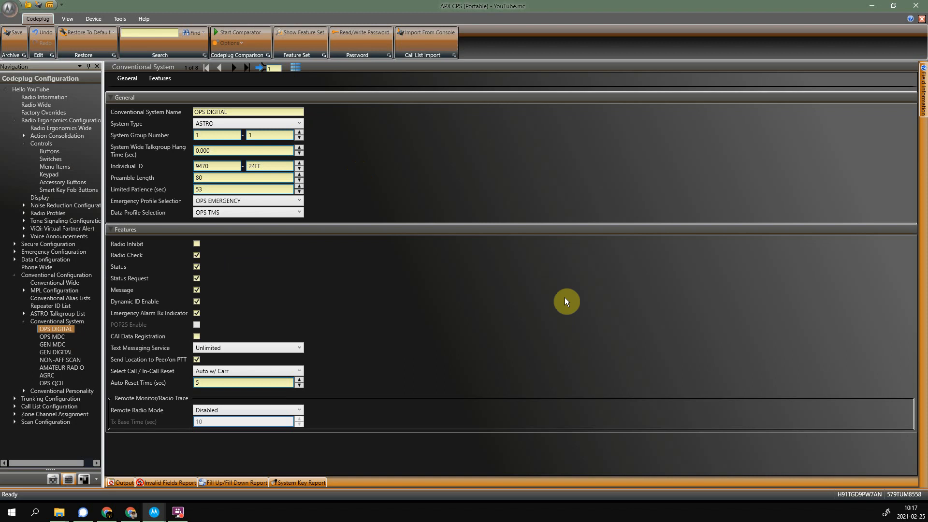
{"action": "mouse_move", "coordinate": [151, 360]}
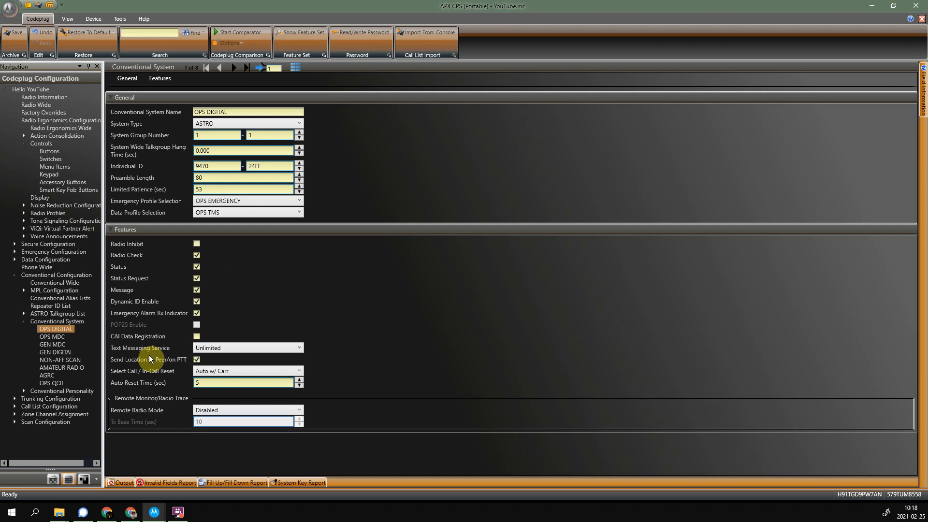